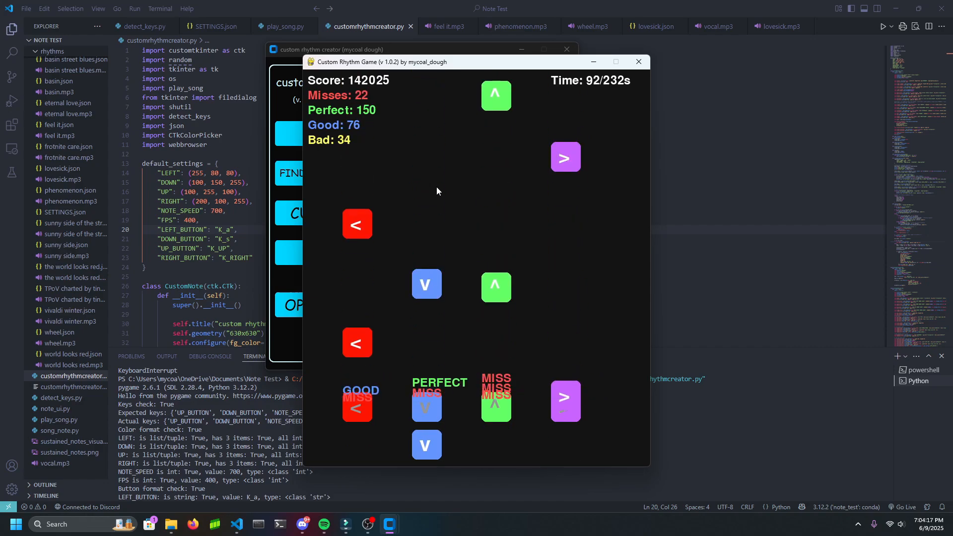
Step: Quit the song playthrough that is currently playing
key(escape)
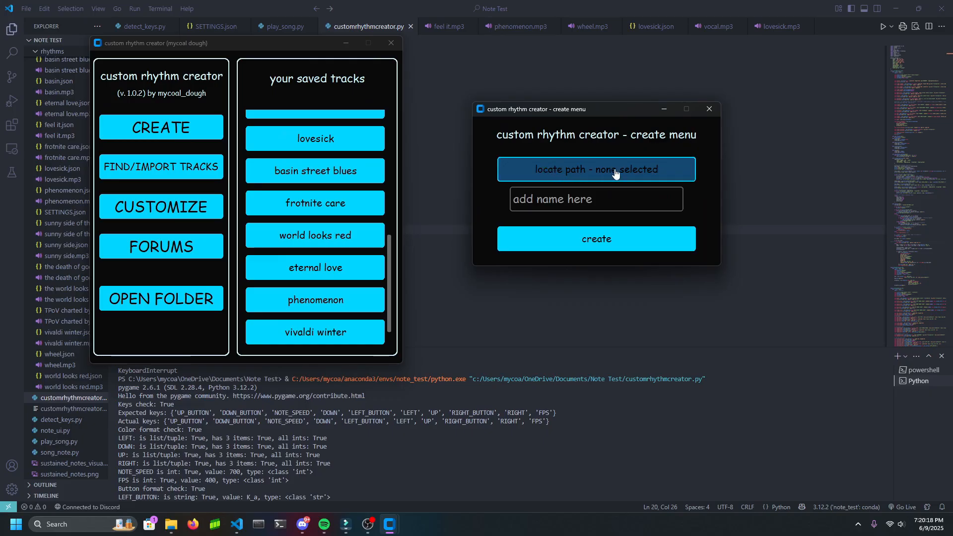
Step: Create a chart named 'red sun' with the Red Sun Extended mp3 as its audio
click(595, 168)
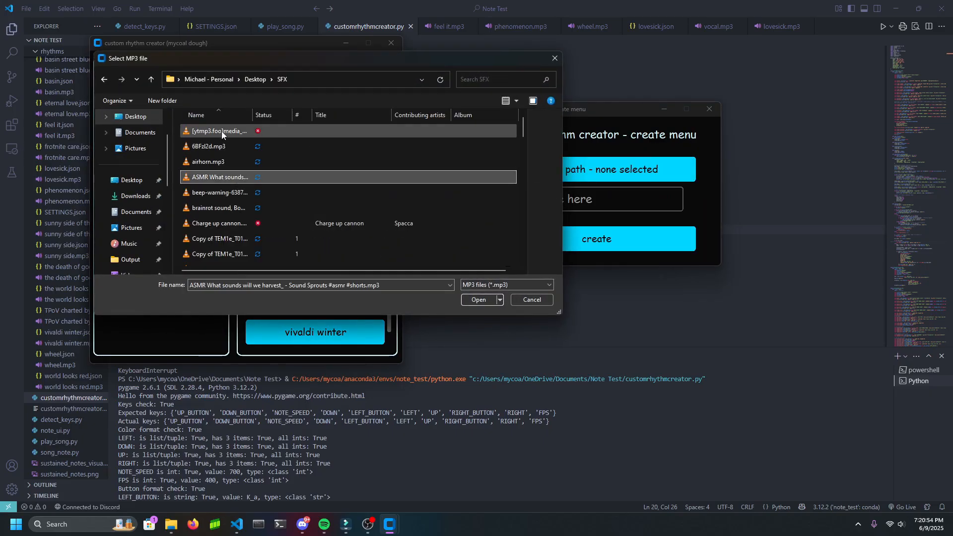
click(219, 131)
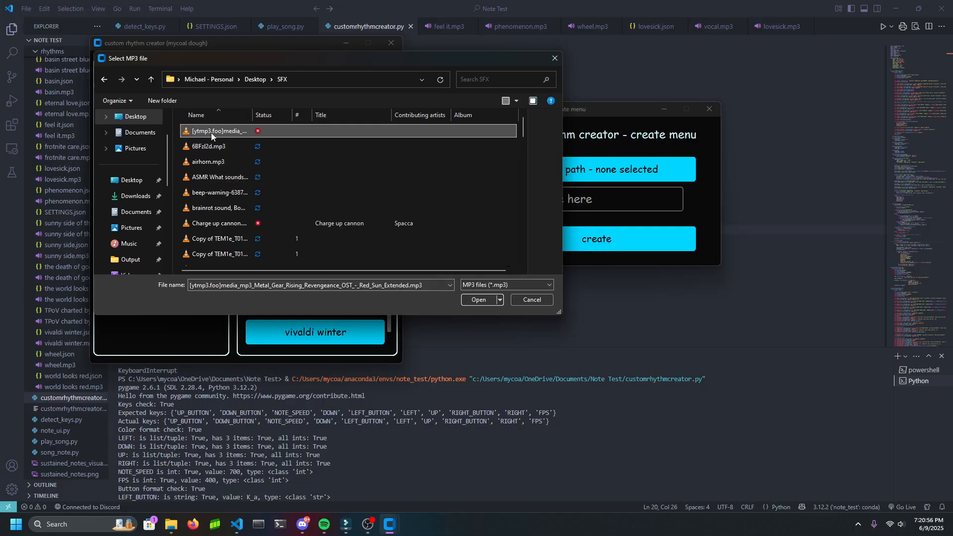
click(478, 300)
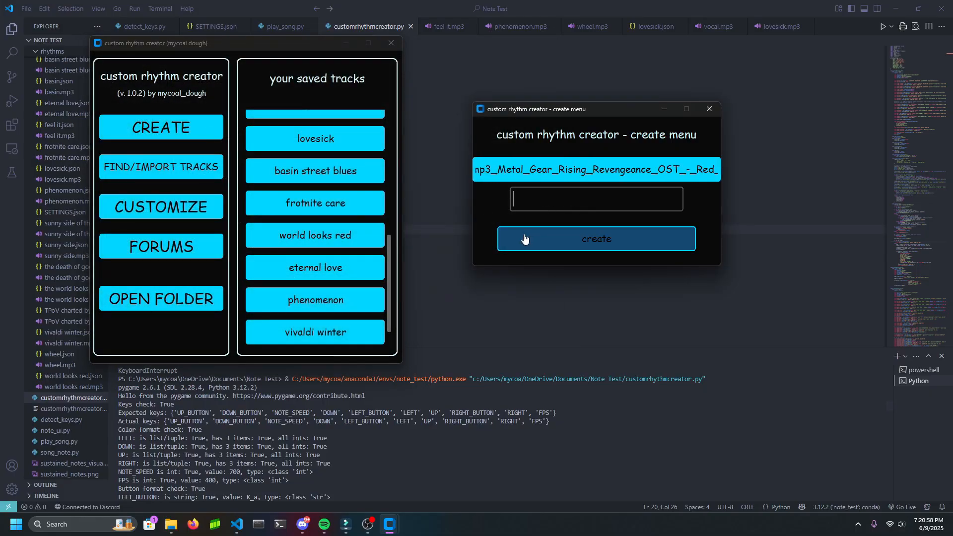
text(red sun)
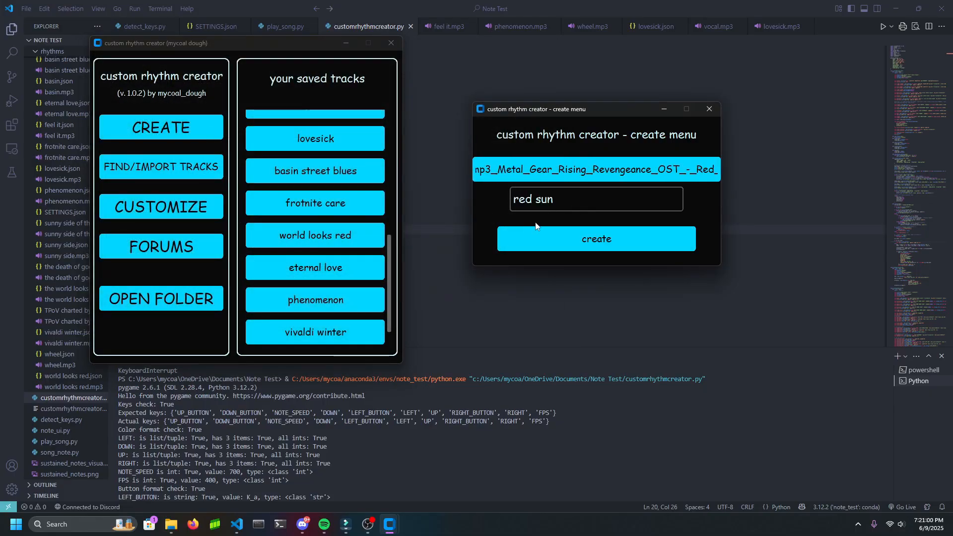
click(595, 238)
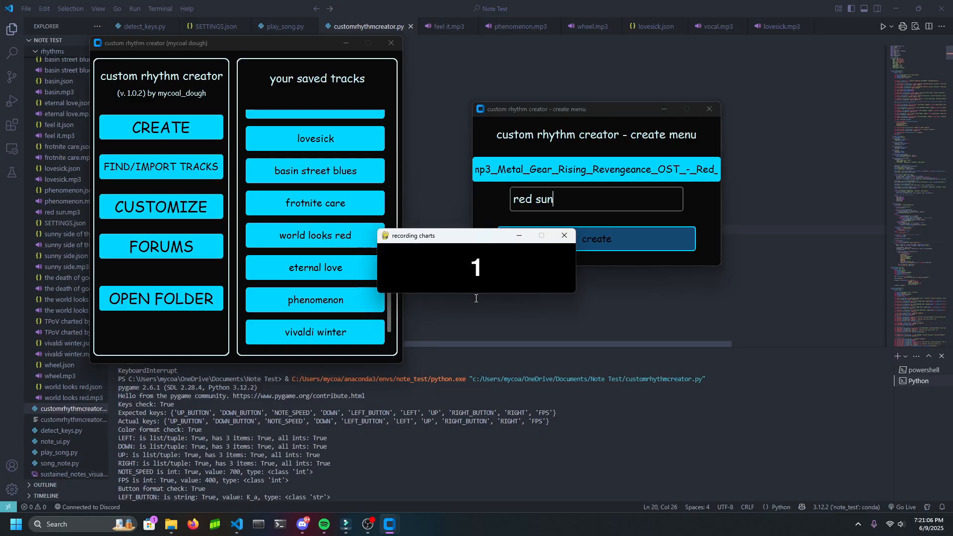
Step: Record taps and held notes with space and d in time with Red Sun
key(space)
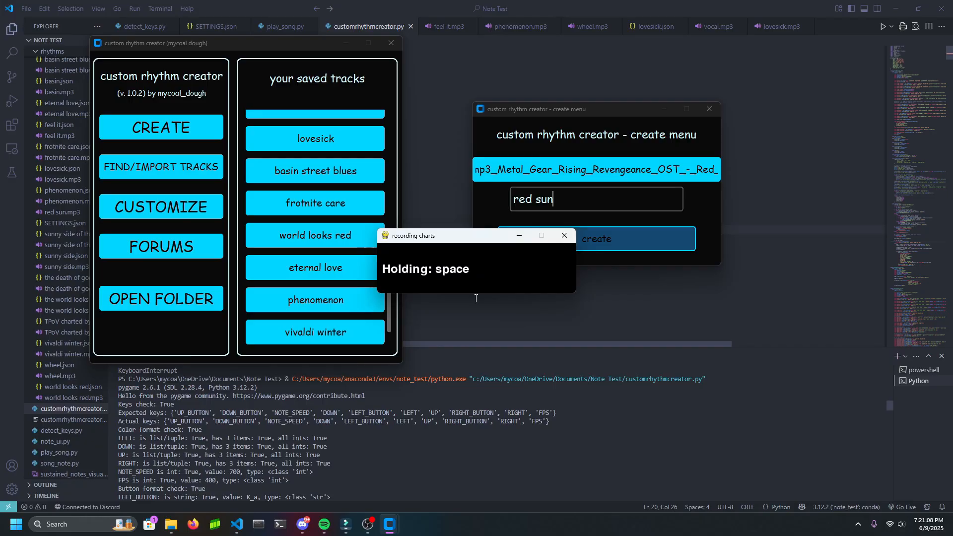
key(space)
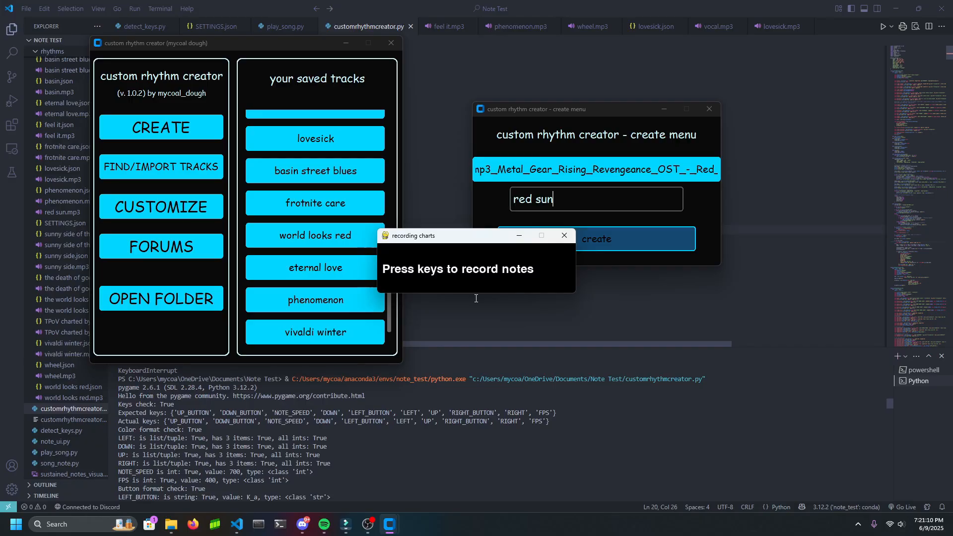
key(space)
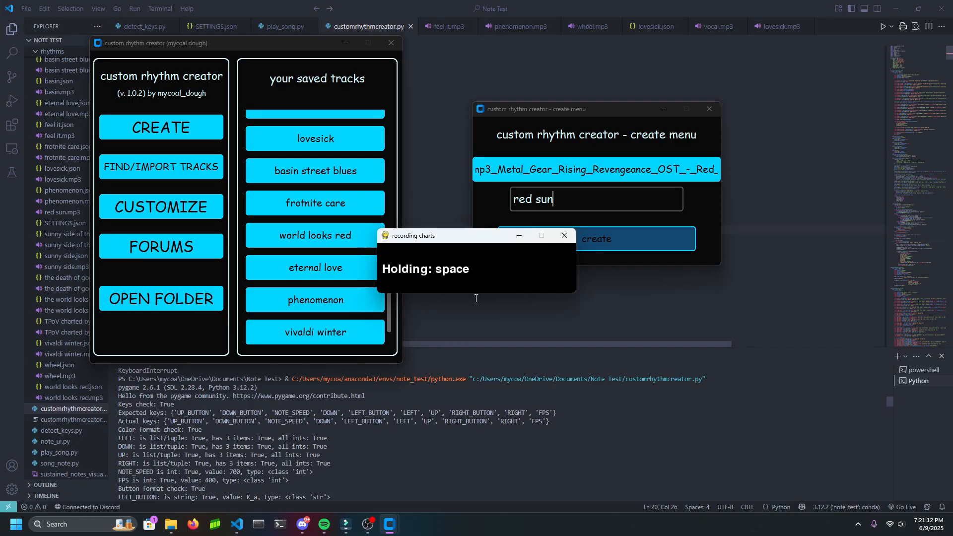
key(d)
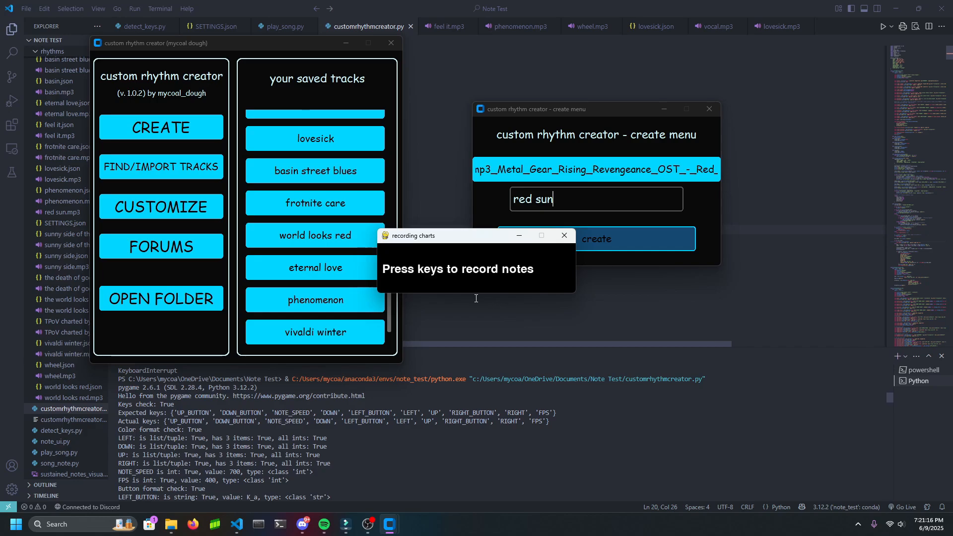
key(d)
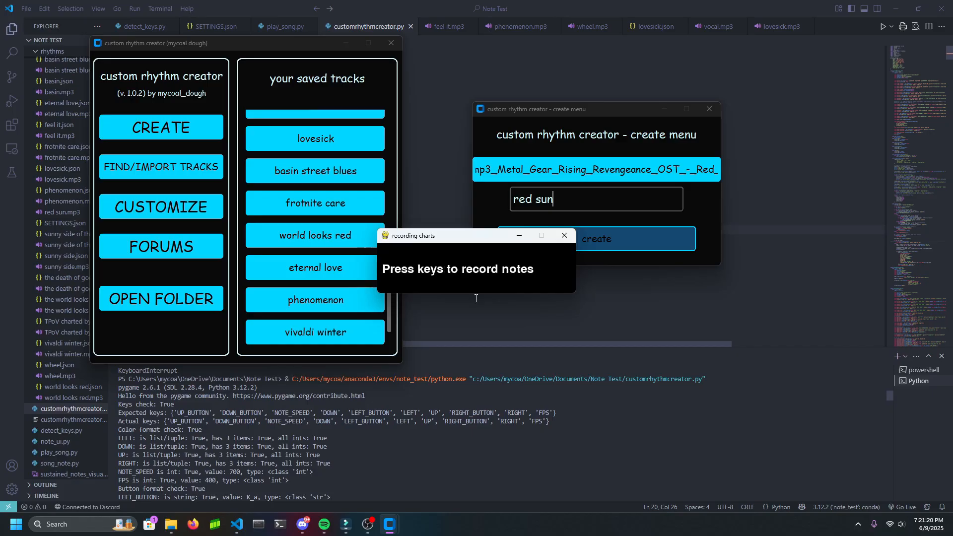
key(space)
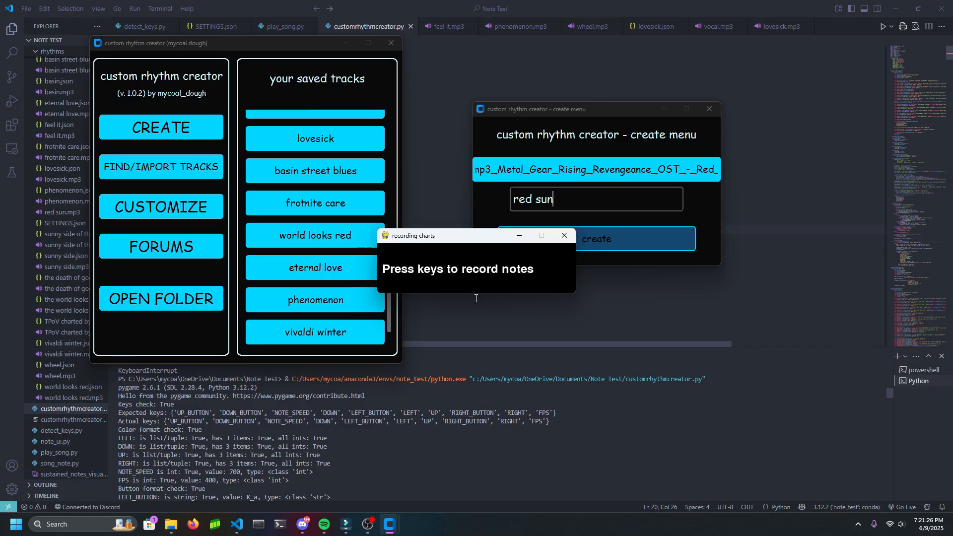
key(space)
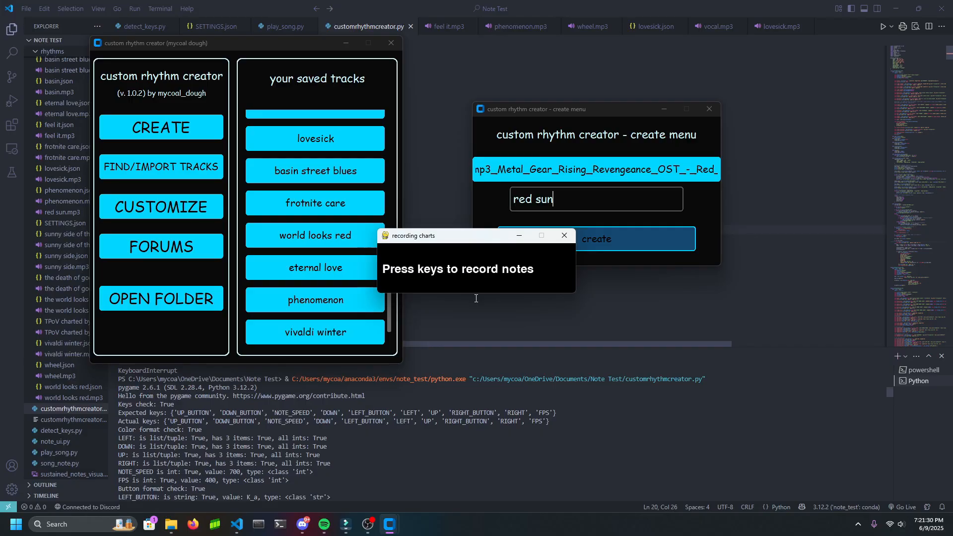
Step: Stop recording to save 'red sun', then play it from the saved tracks
click(597, 238)
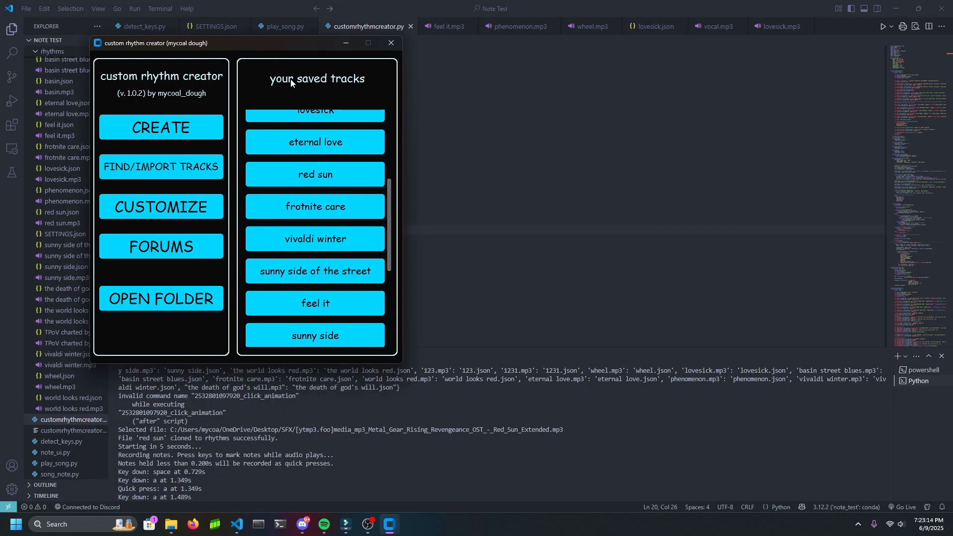
click(314, 175)
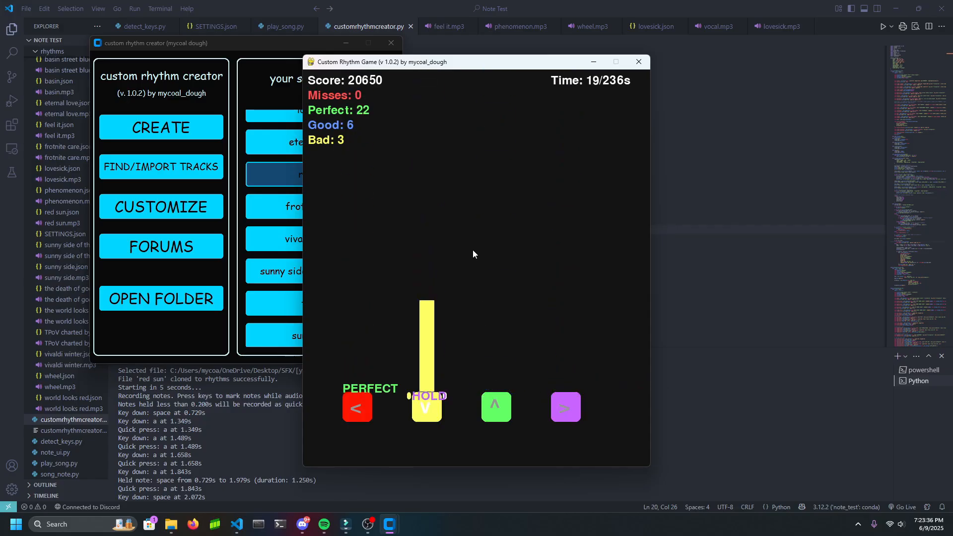
Step: Import the basin street blues mp3 and json as a new saved track
click(637, 61)
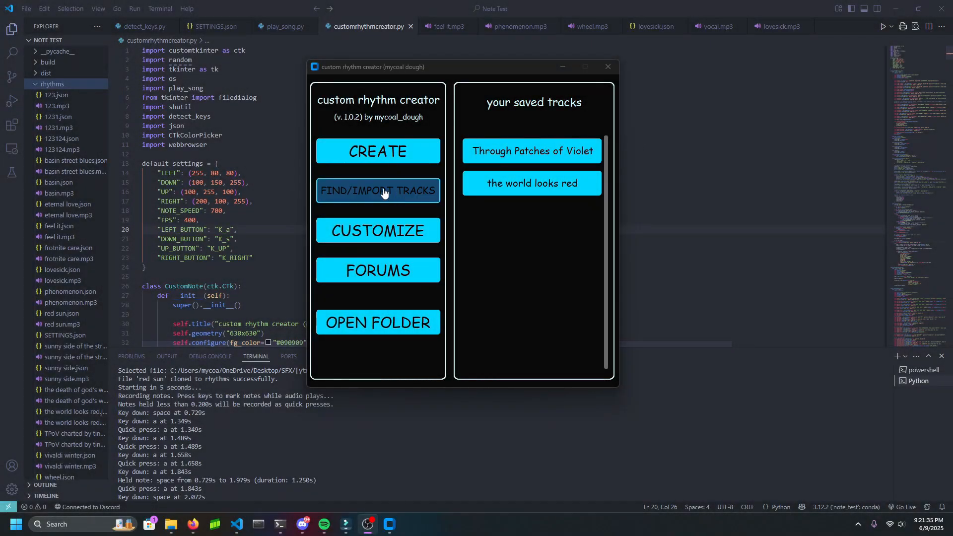
click(377, 190)
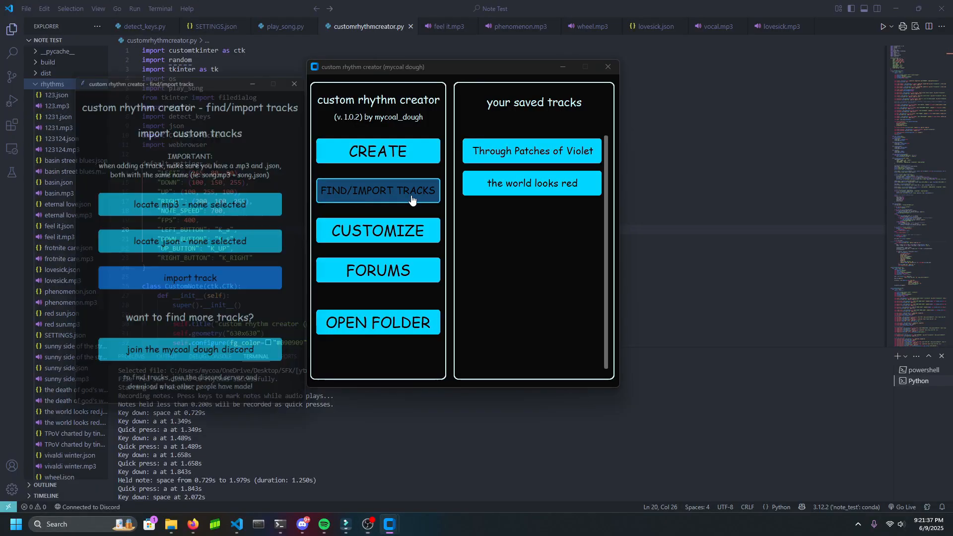
click(377, 190)
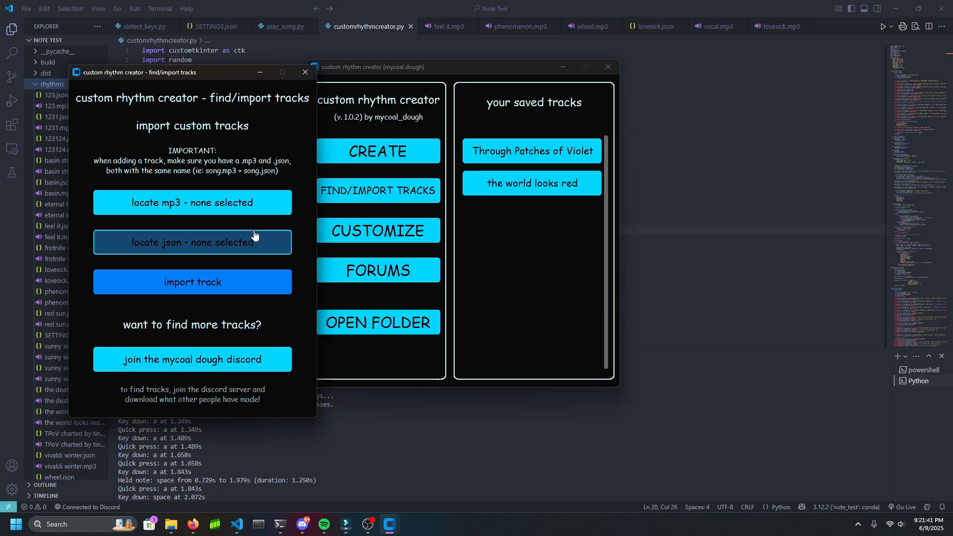
mouse_move(256, 358)
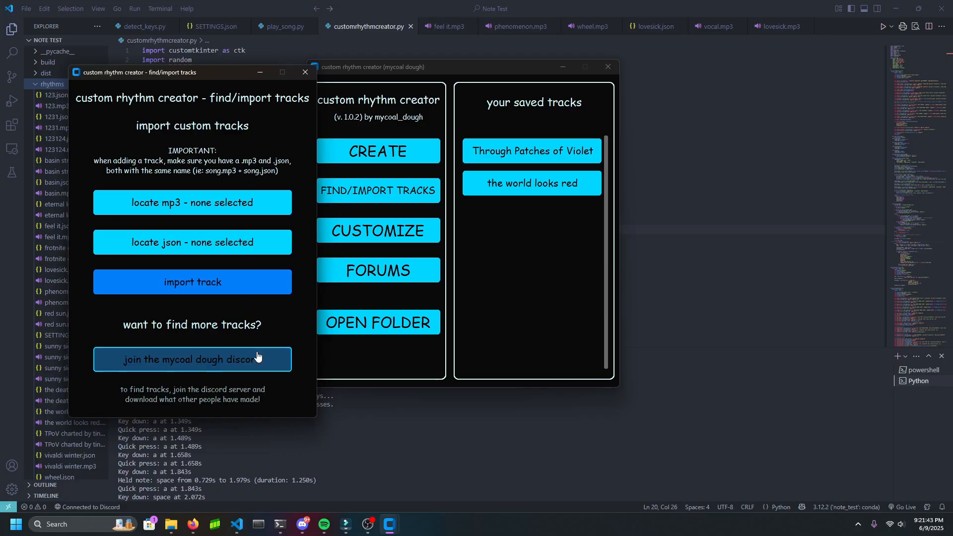
mouse_move(253, 387)
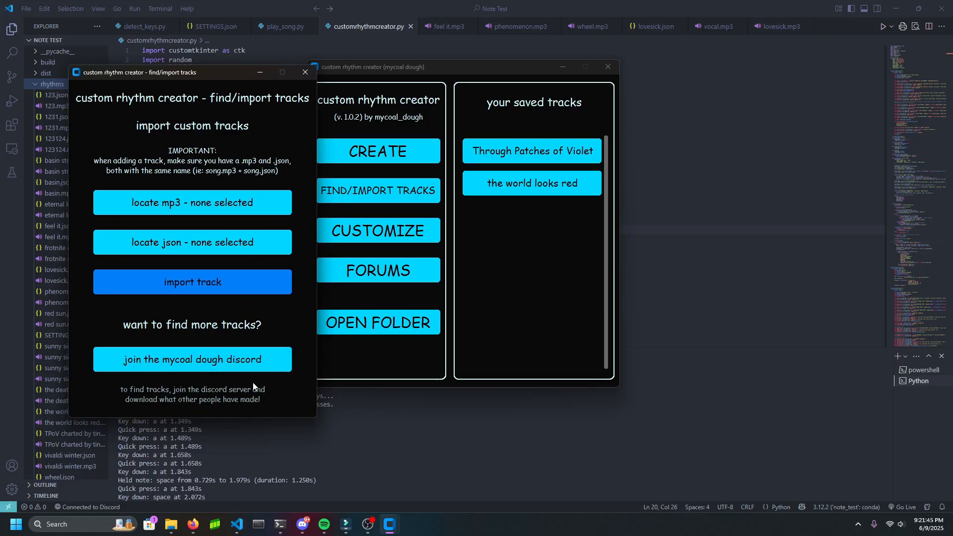
click(191, 203)
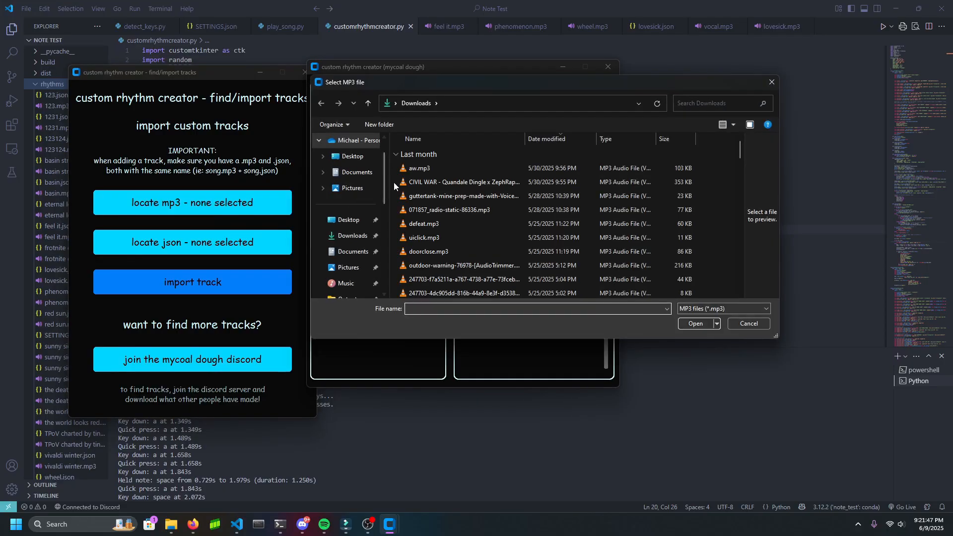
click(346, 283)
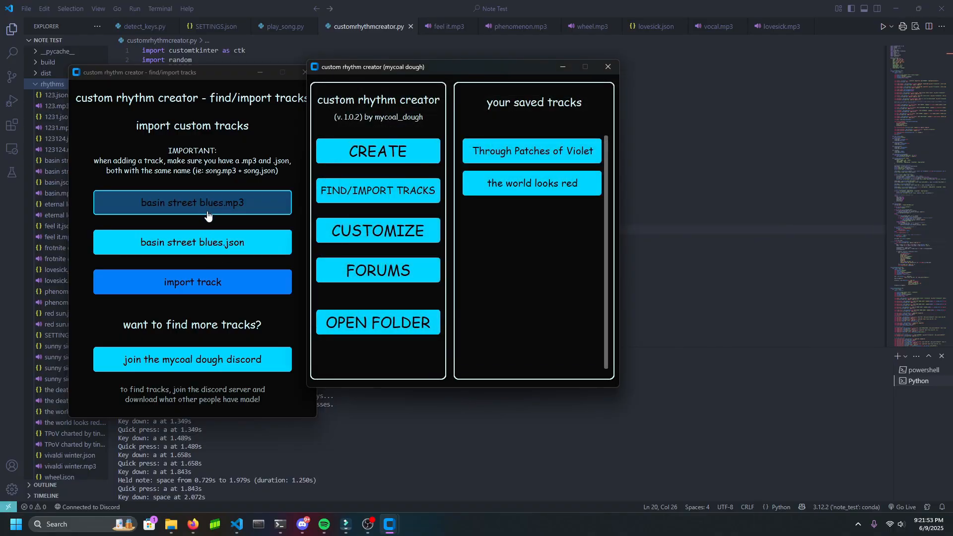
mouse_move(192, 241)
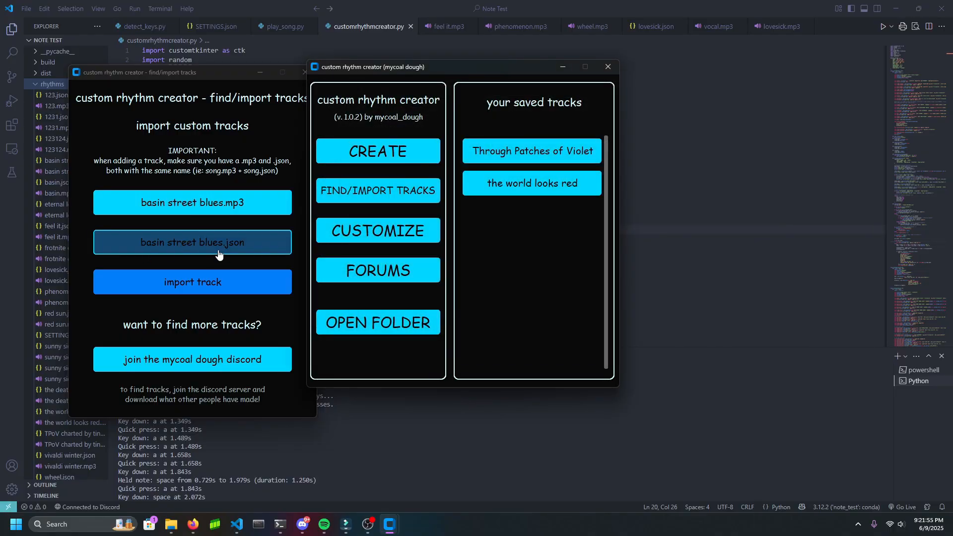
click(192, 281)
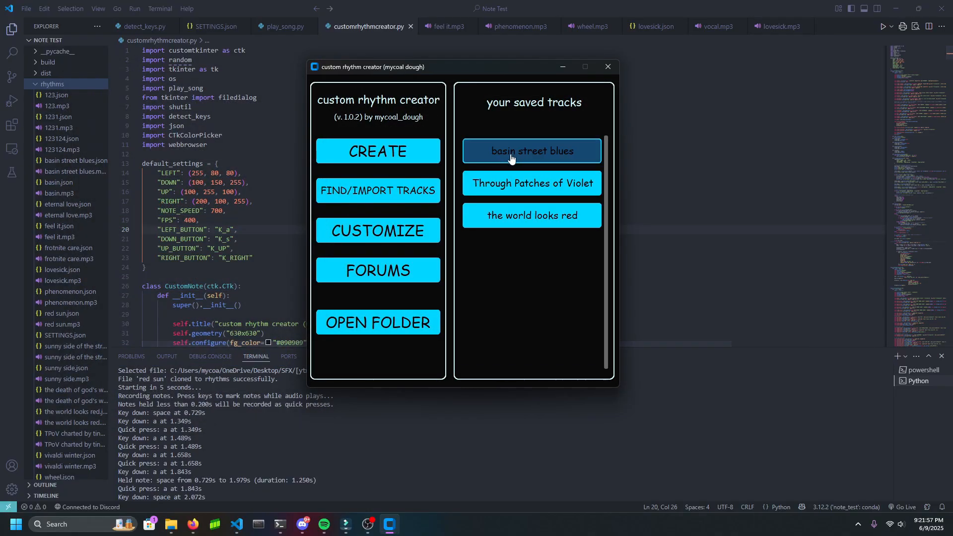
Step: Open the CUSTOMIZE settings window from the main menu
click(530, 151)
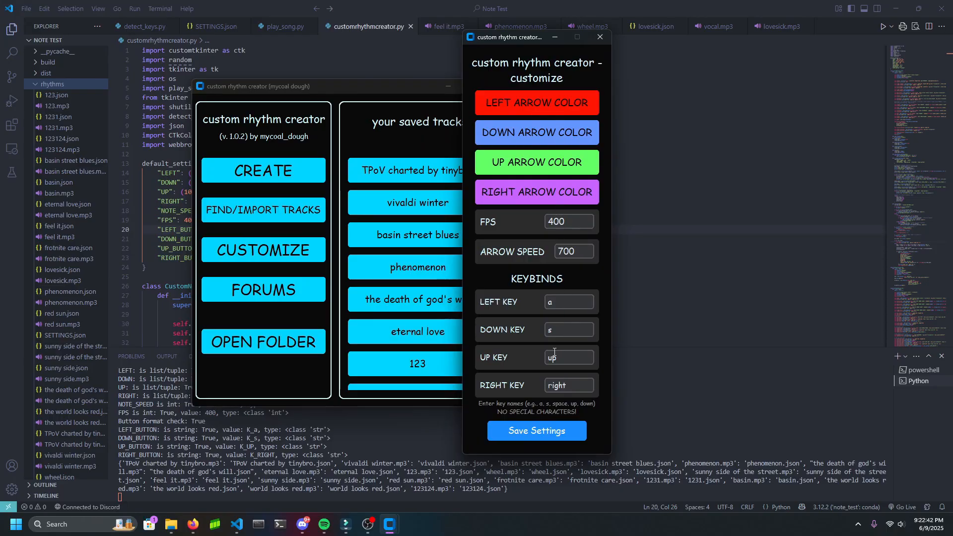
mouse_move(509, 268)
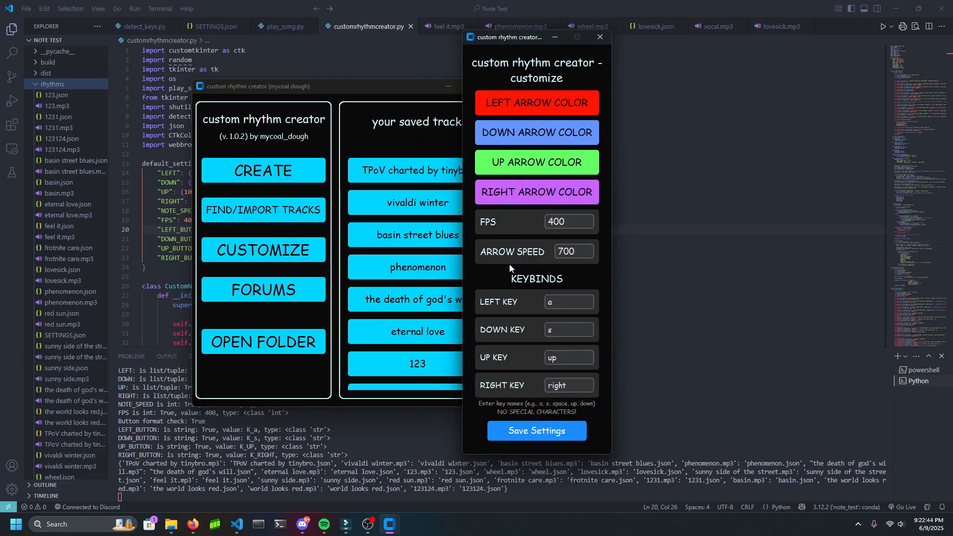
mouse_move(509, 375)
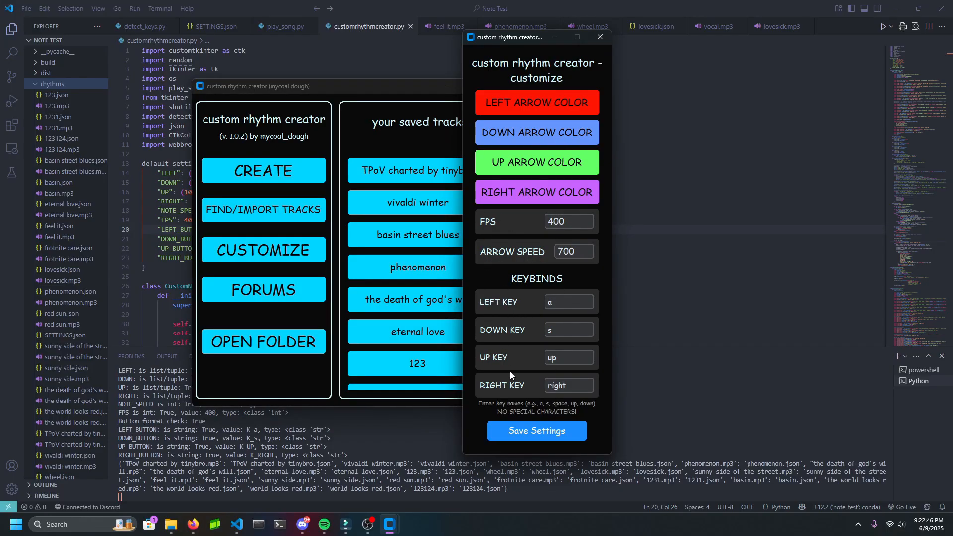
Step: Recolour the arrows, making the right arrow green, and save the settings
click(536, 101)
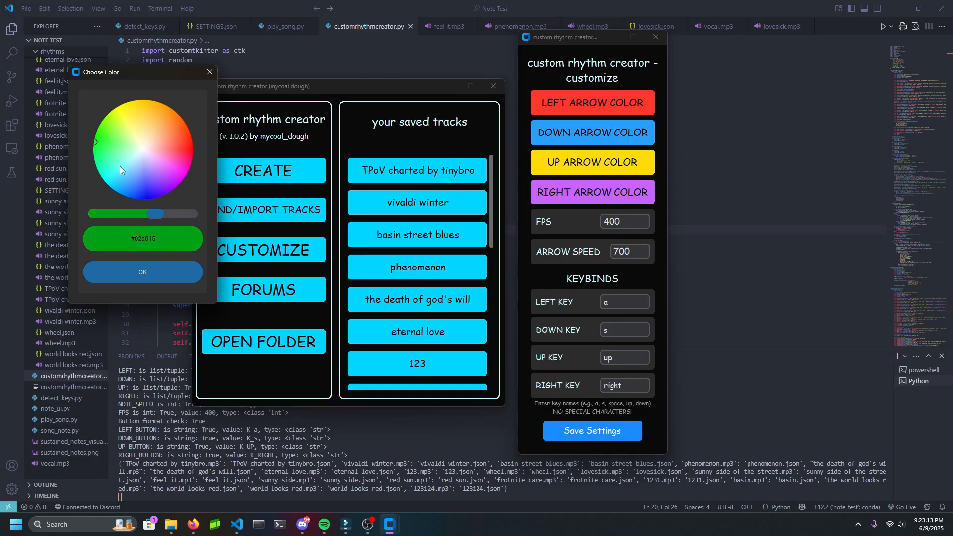
click(143, 271)
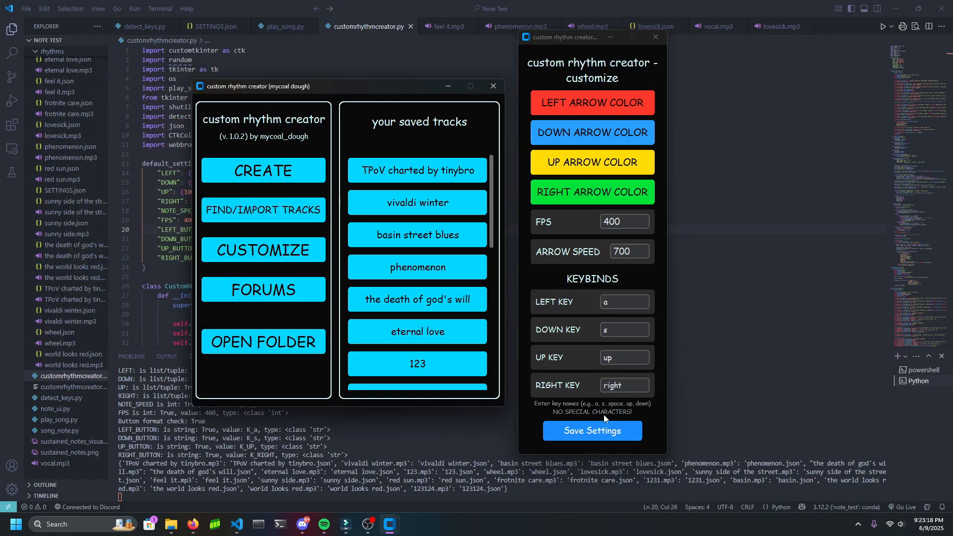
click(590, 430)
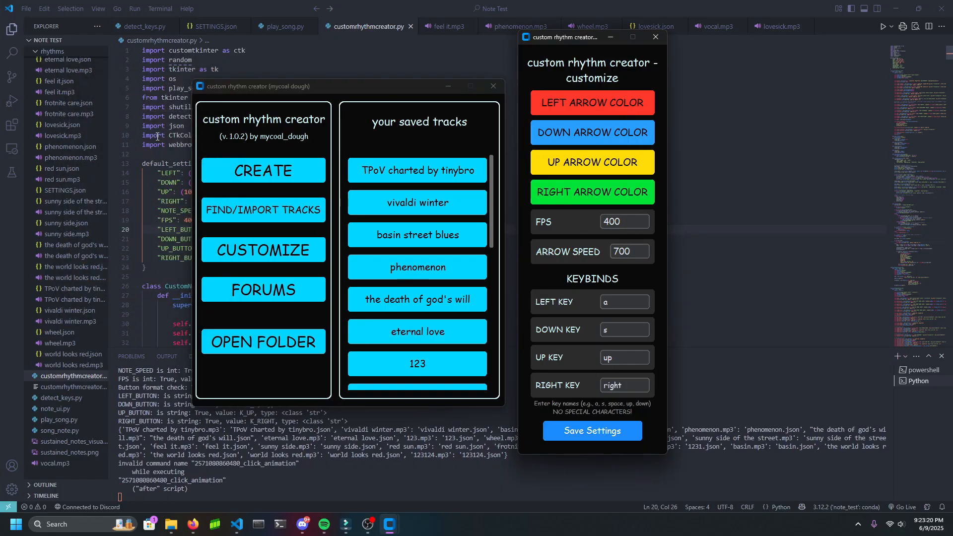
Step: Open the rhythms folder holding the saved charts' json and mp3 files
click(654, 36)
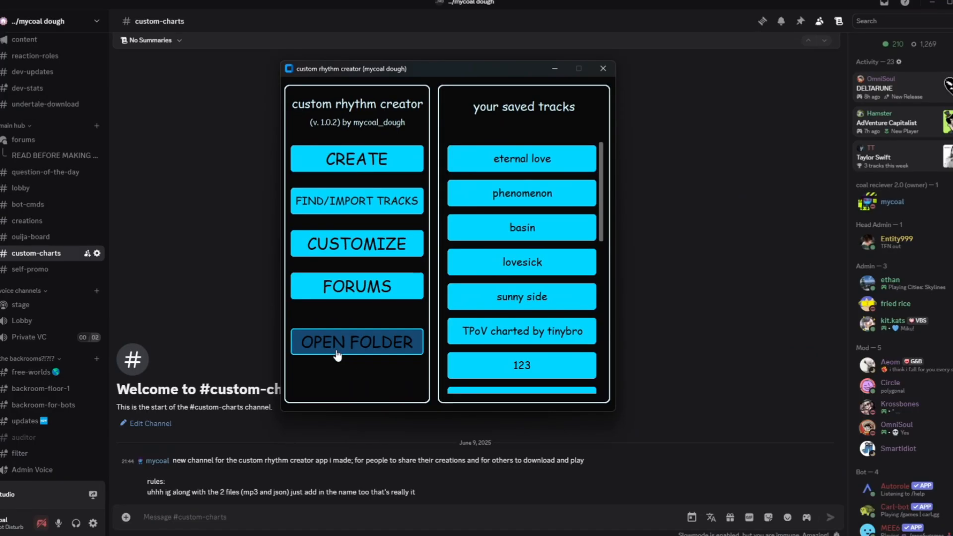
click(357, 341)
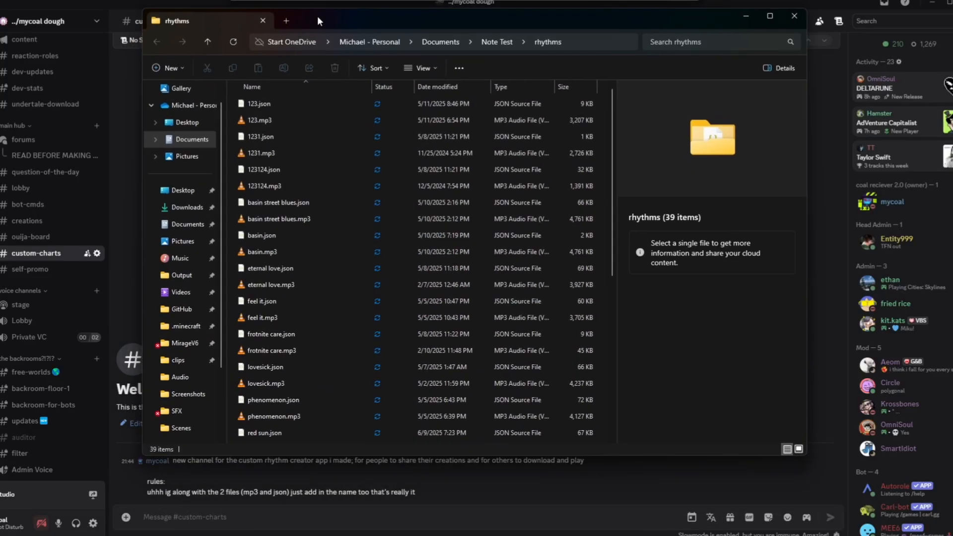
click(262, 301)
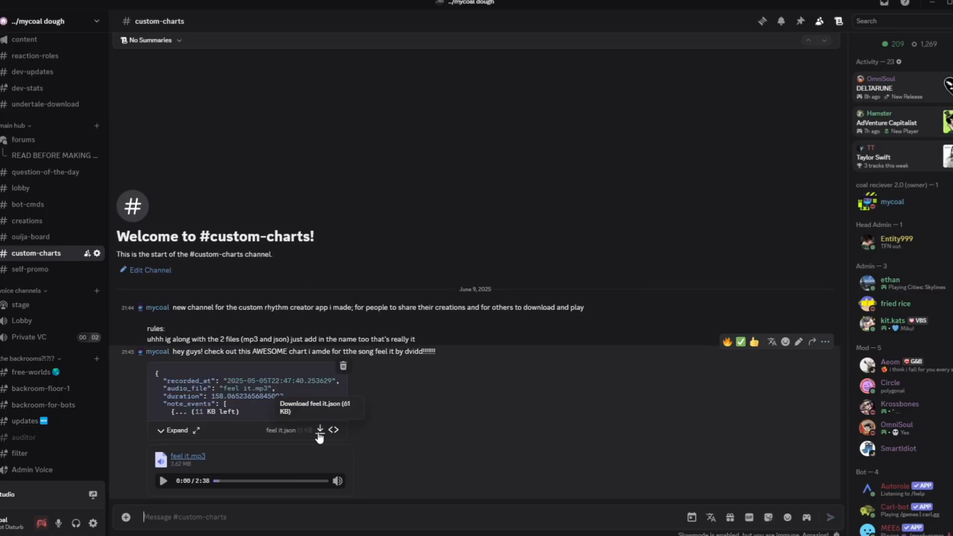
mouse_move(334, 429)
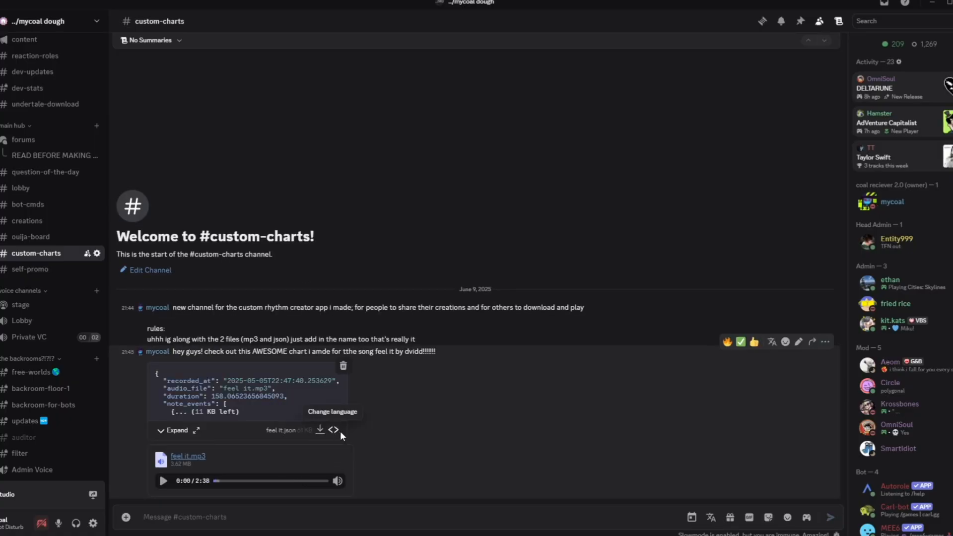